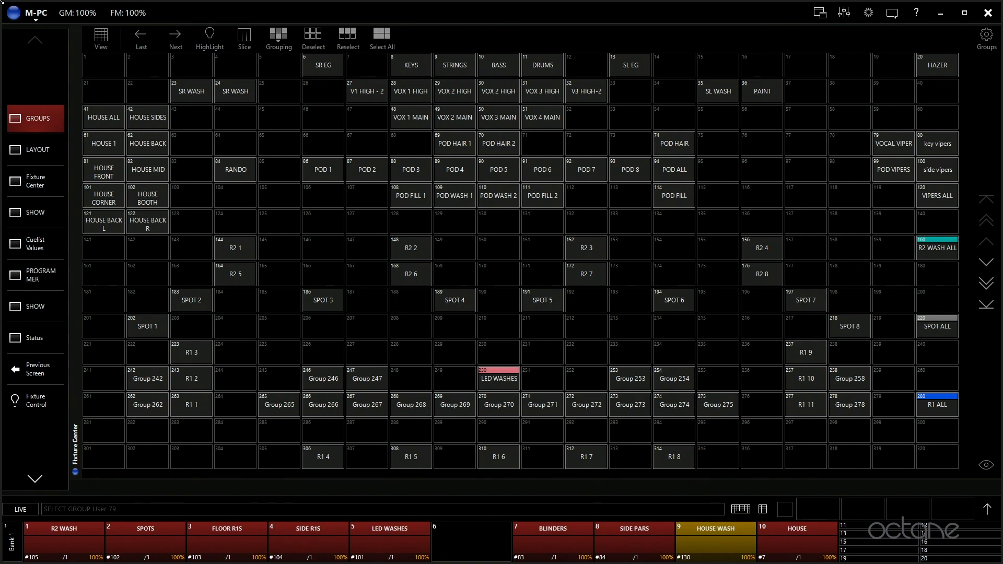
pyautogui.moveTo(81, 98)
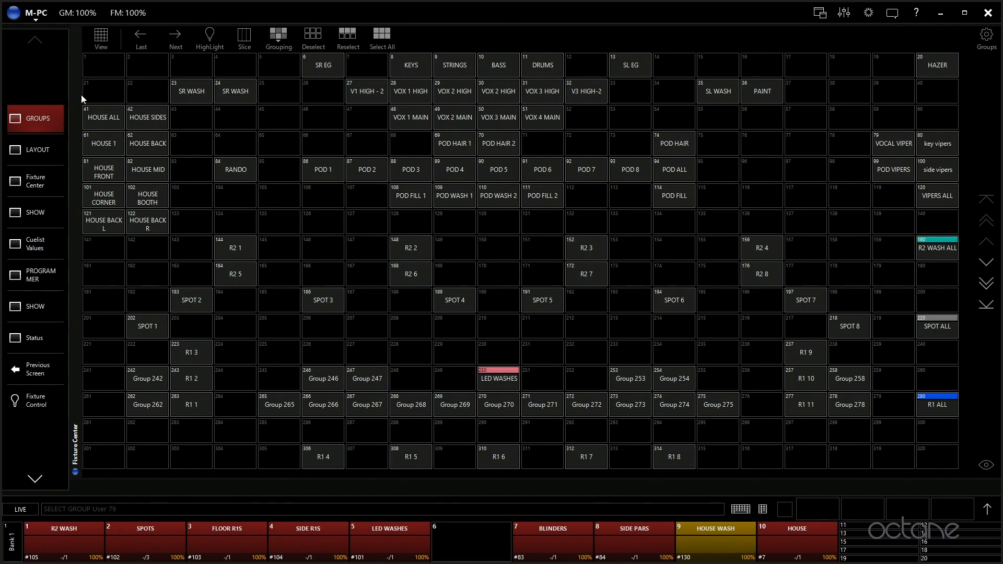
pyautogui.moveTo(325, 176)
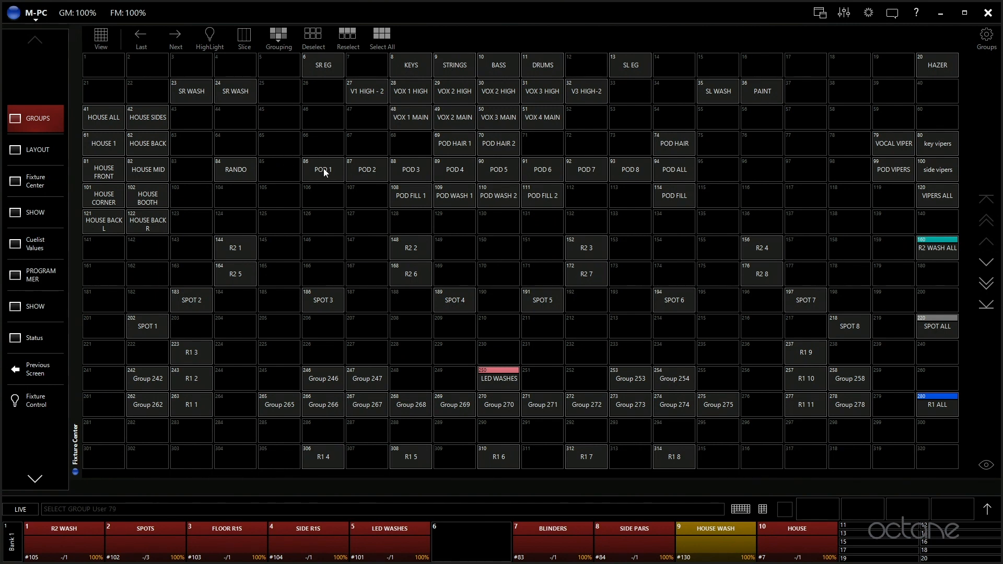
pyautogui.moveTo(338, 175)
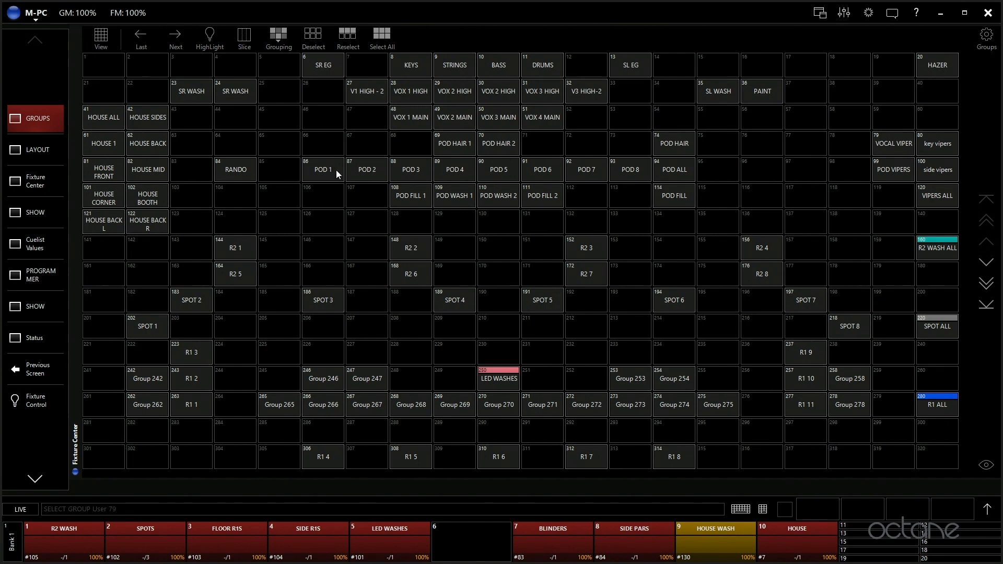
pyautogui.moveTo(304, 182)
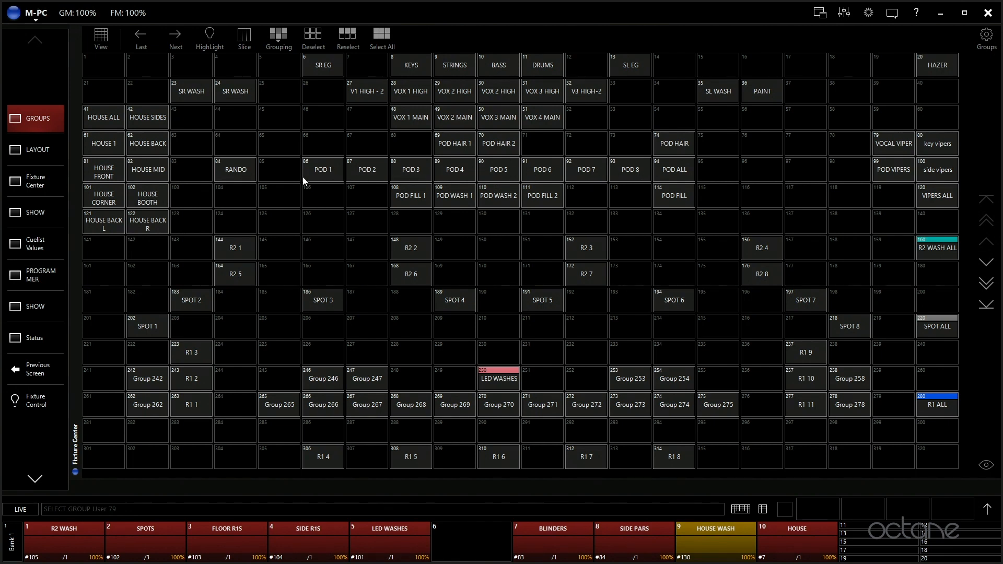
pyautogui.moveTo(543, 176)
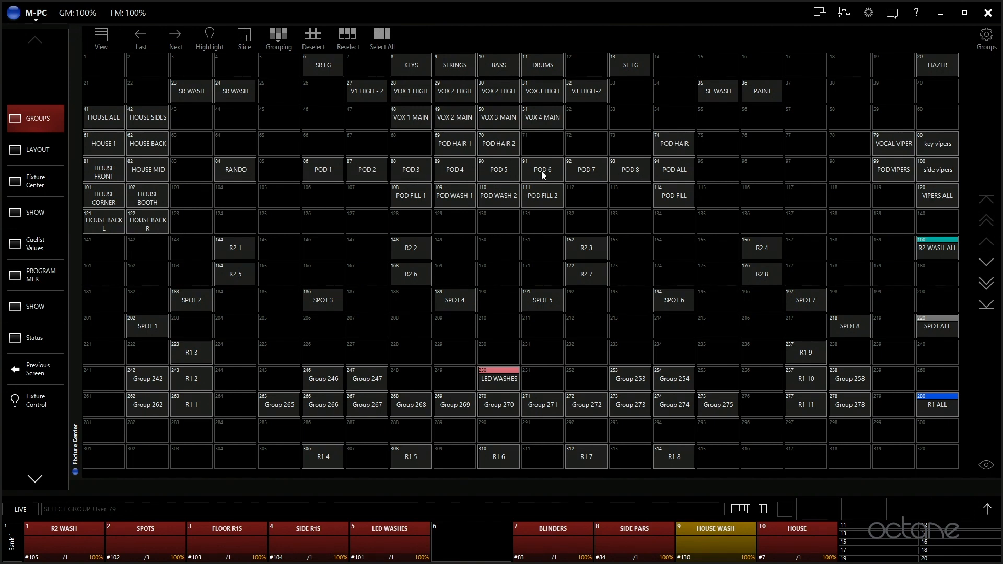
pyautogui.moveTo(673, 175)
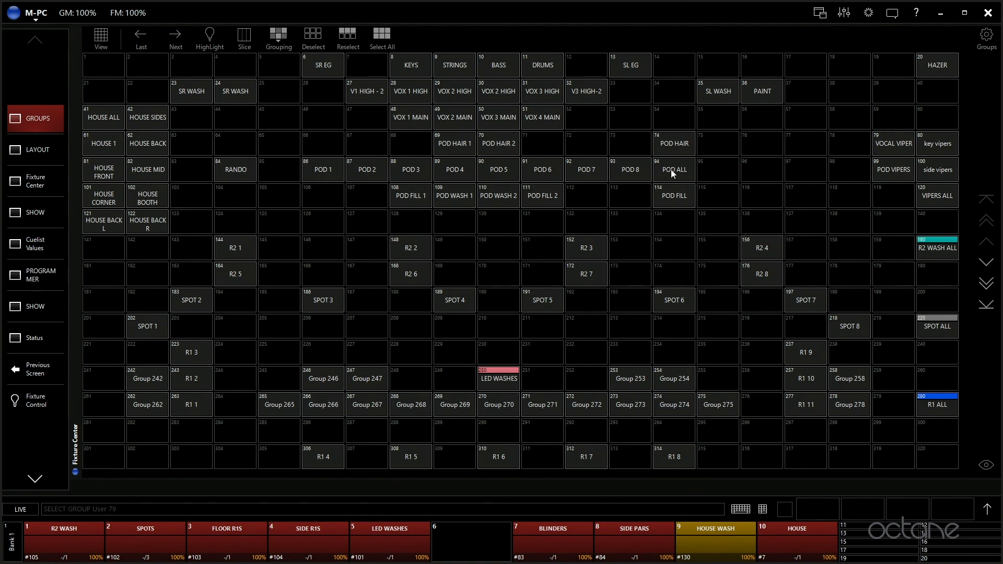
# Leave the Groups grid and show the 2D Plan of pod and viper fixtures.
pyautogui.click(673, 170)
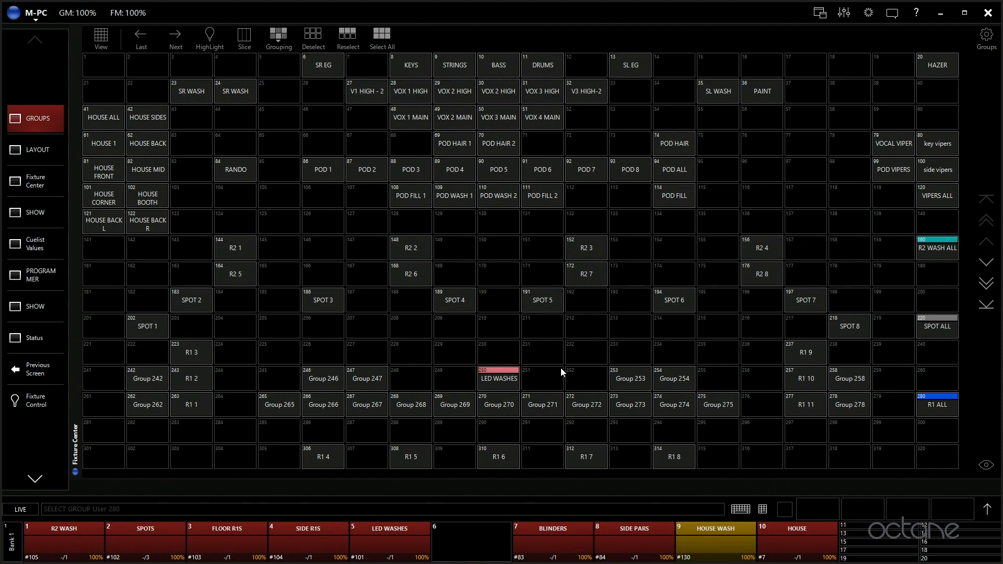
pyautogui.moveTo(612, 87)
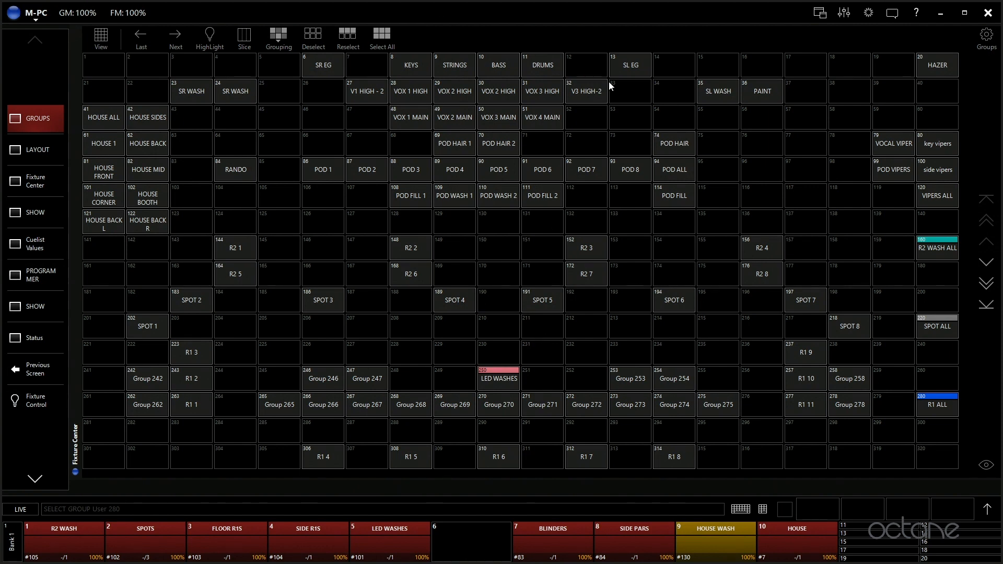
pyautogui.moveTo(446, 182)
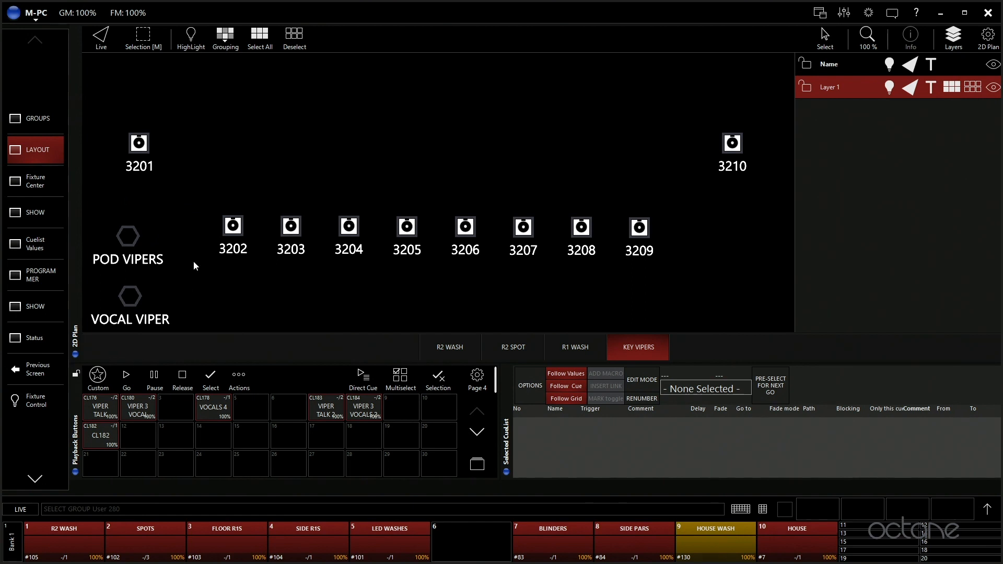
pyautogui.moveTo(554, 251)
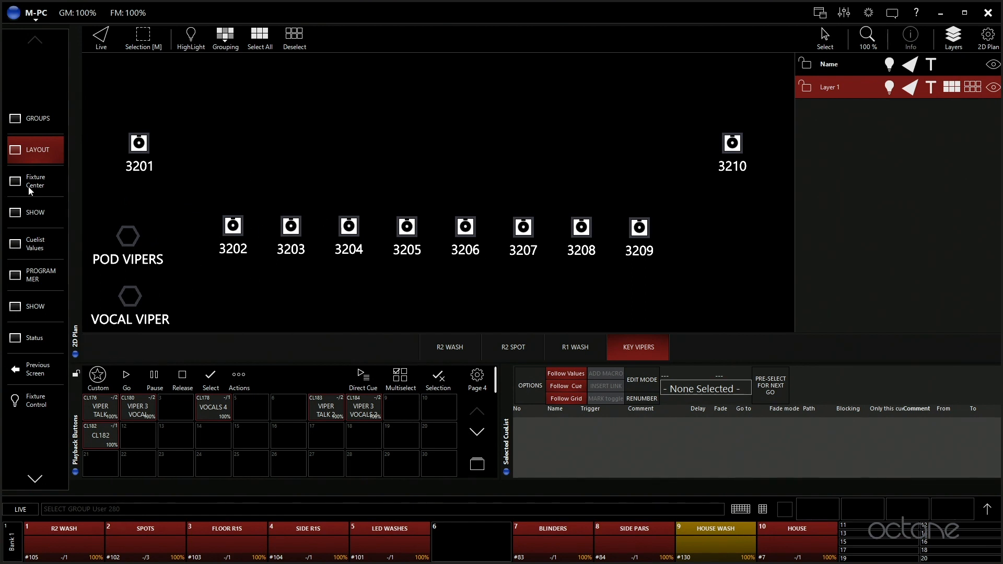
# Show the Fixture Center grid of all generic channel fixtures at 0%.
pyautogui.click(36, 181)
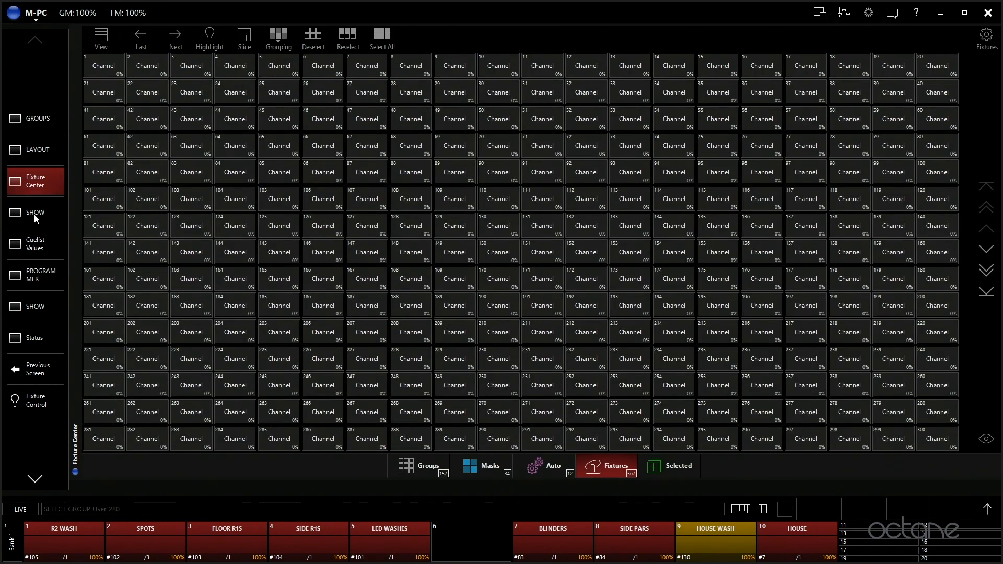
pyautogui.click(36, 213)
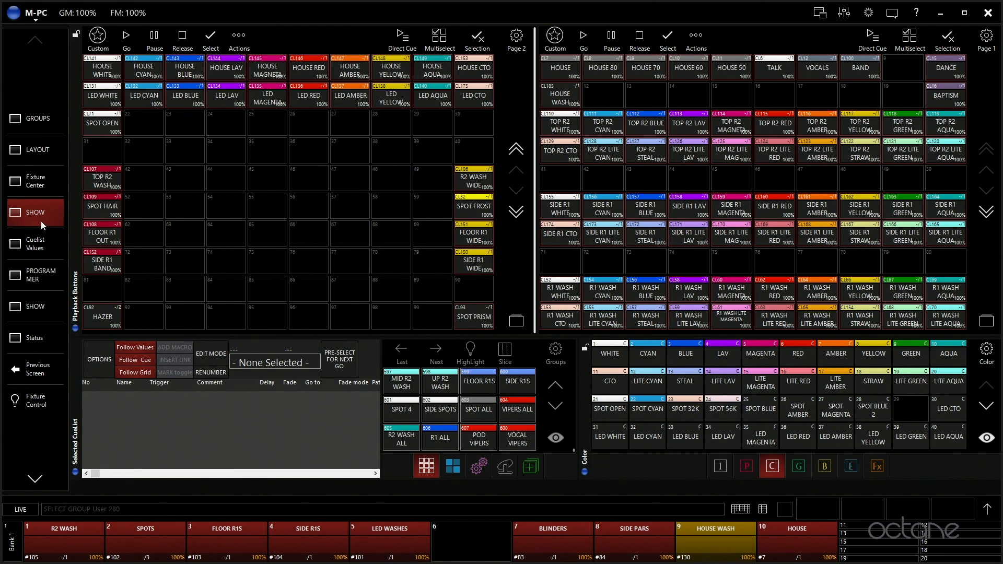
pyautogui.moveTo(37, 215)
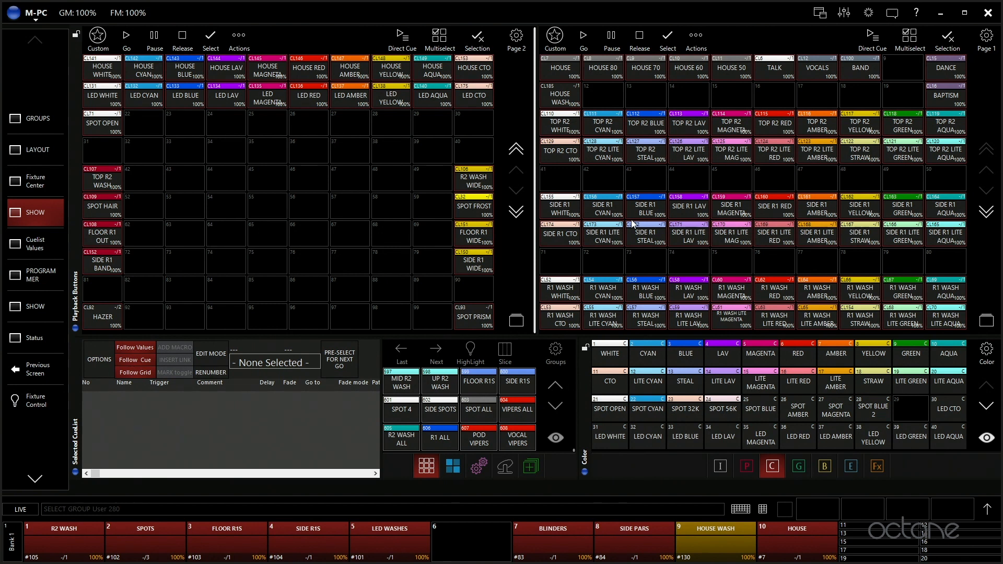
pyautogui.moveTo(403, 224)
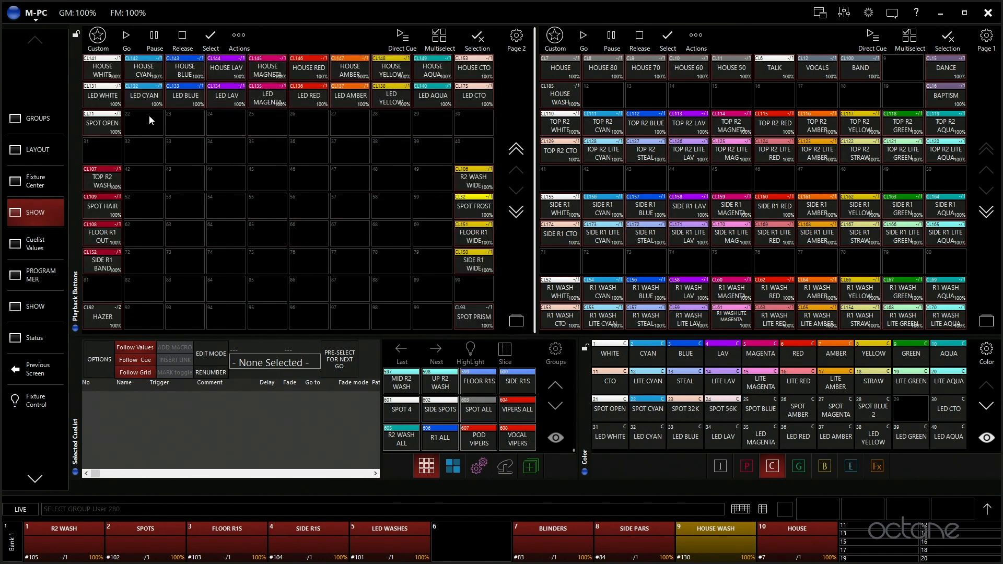
pyautogui.moveTo(478, 198)
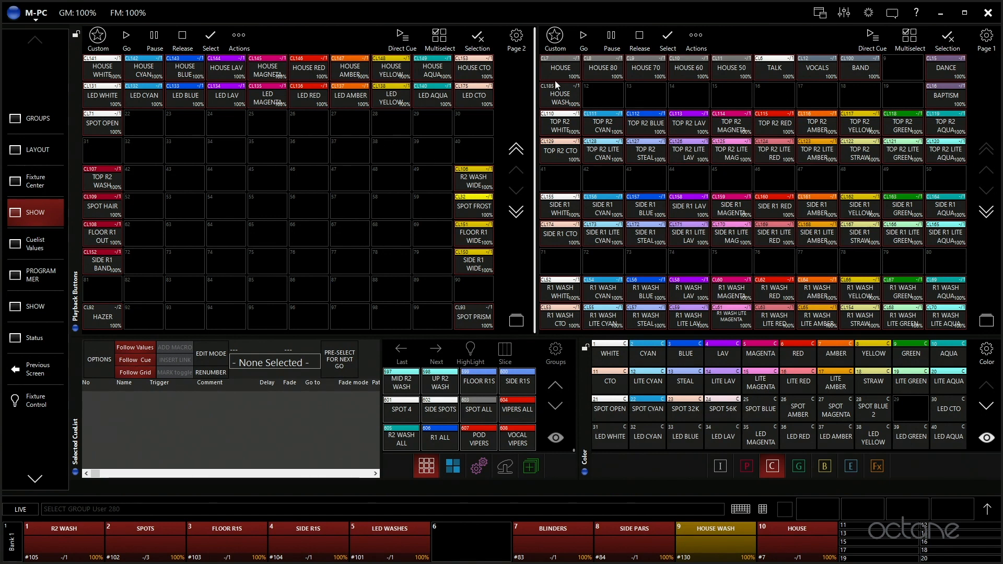
pyautogui.moveTo(556, 216)
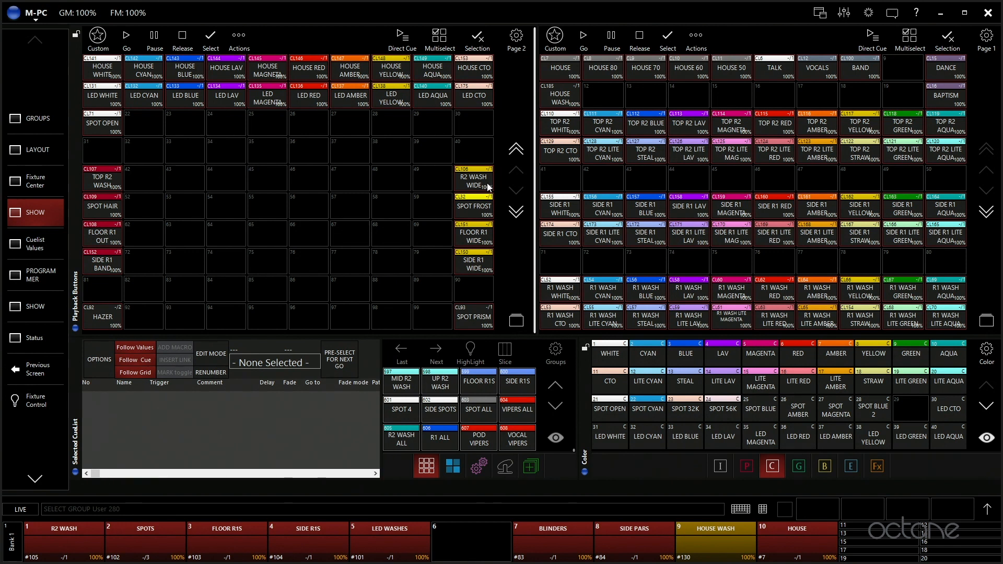
pyautogui.moveTo(598, 214)
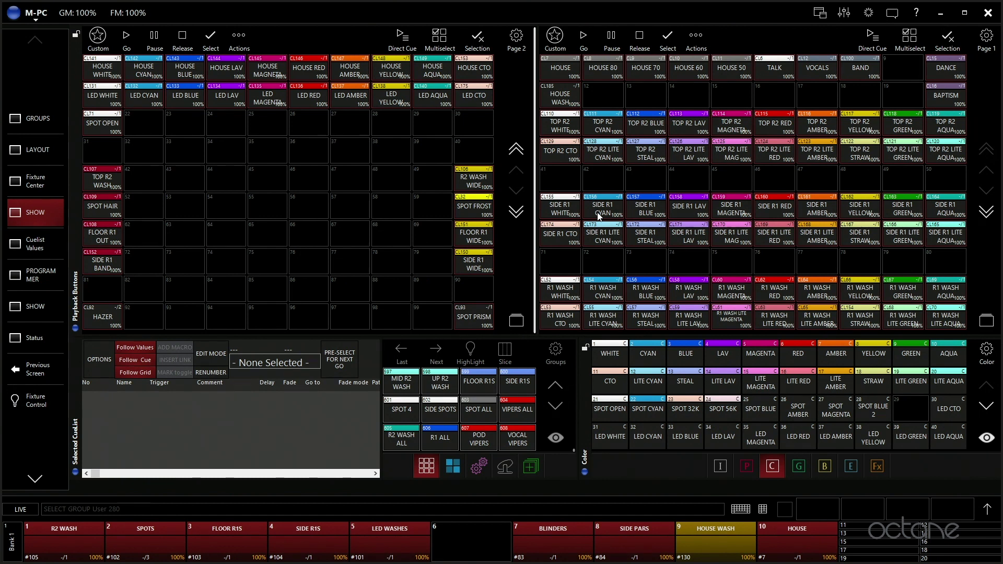
pyautogui.moveTo(694, 196)
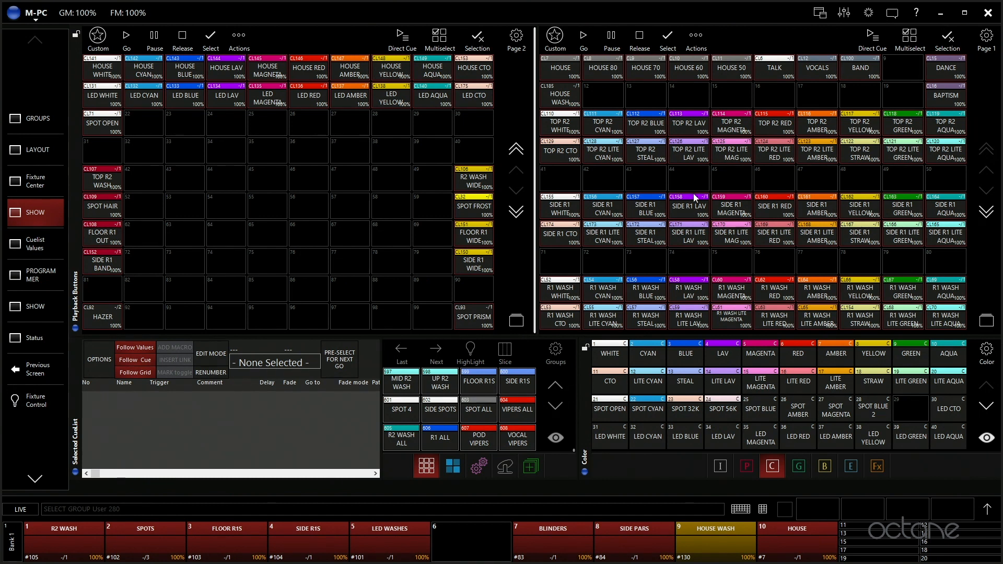
pyautogui.moveTo(512, 127)
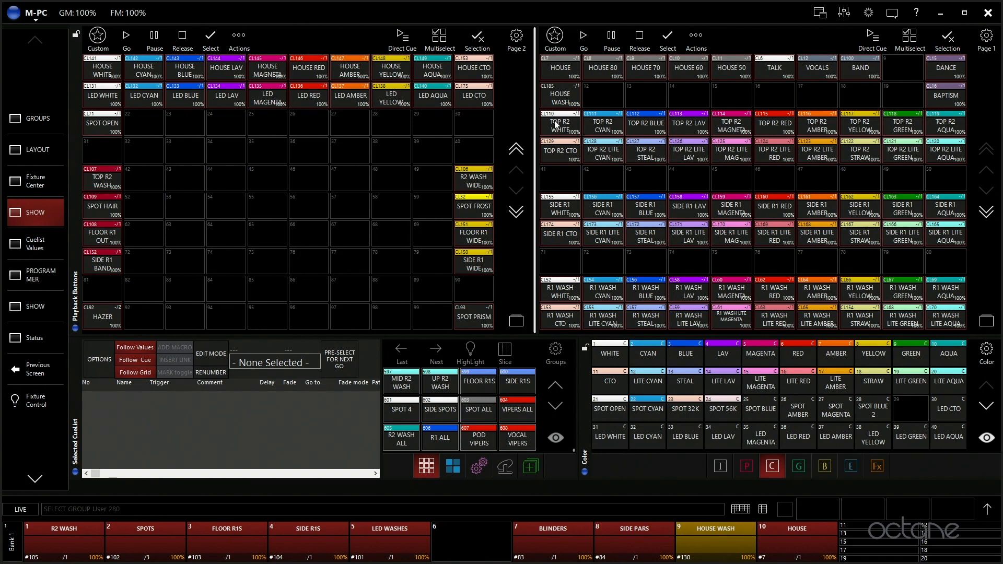
pyautogui.moveTo(582, 128)
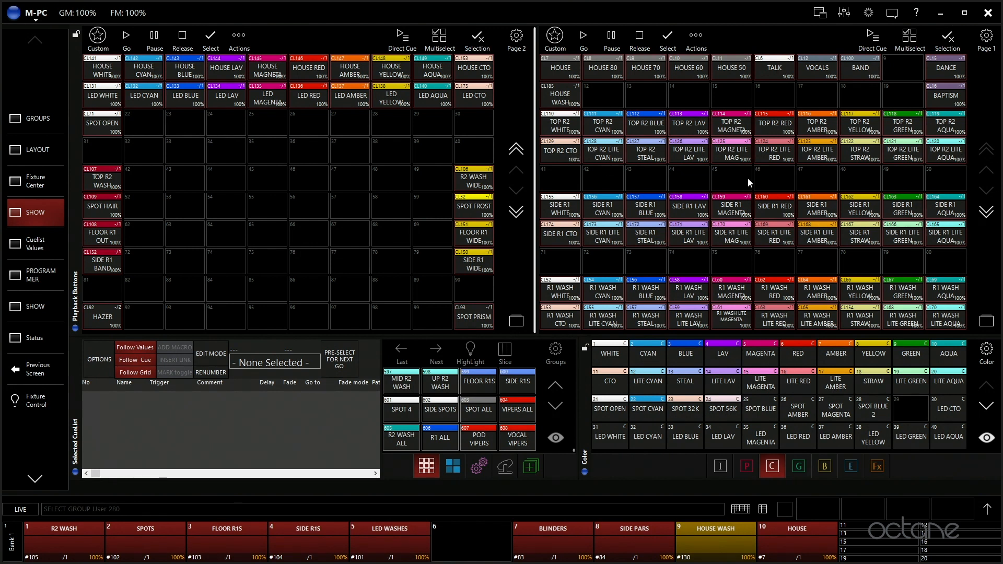
pyautogui.moveTo(563, 214)
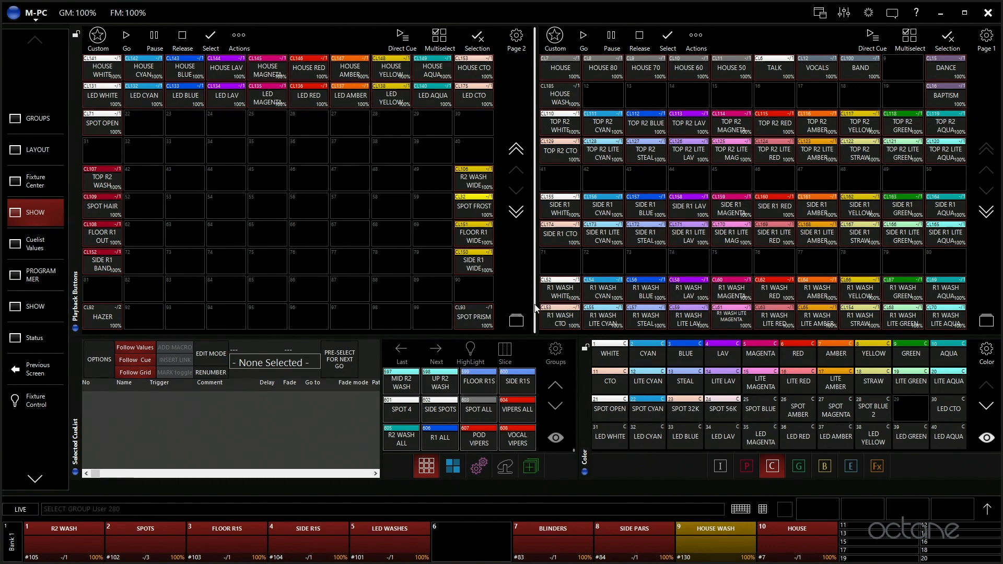
pyautogui.moveTo(724, 269)
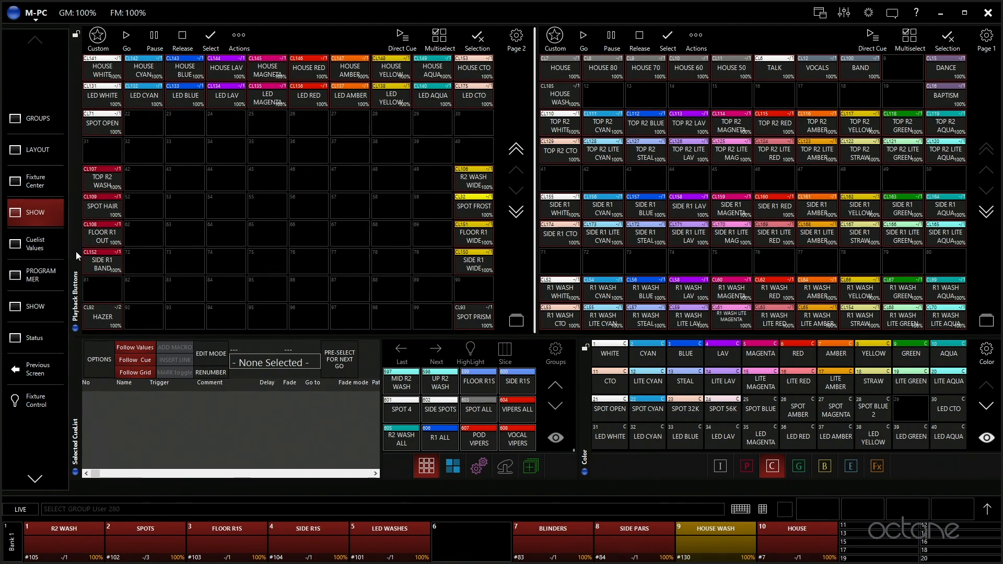
pyautogui.moveTo(531, 336)
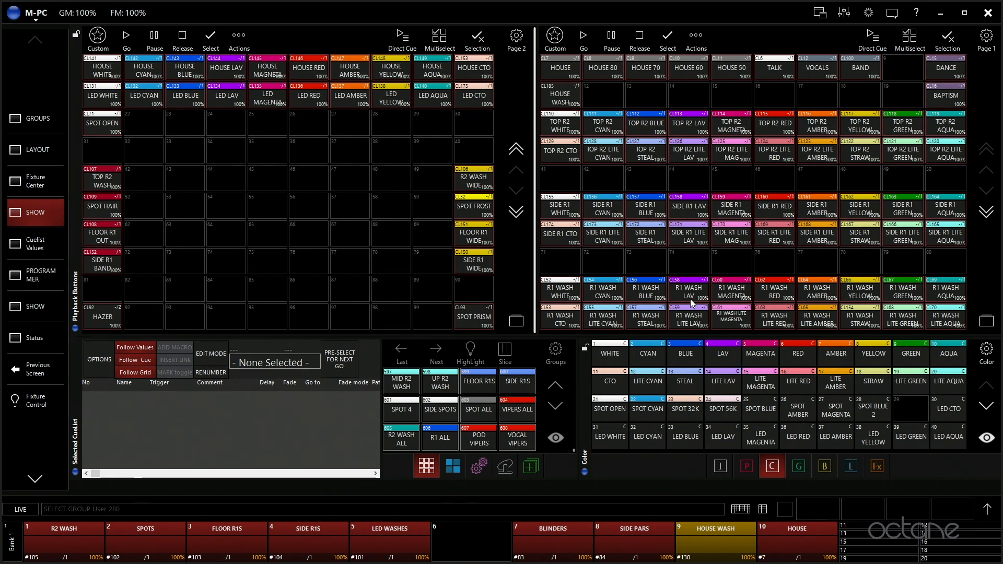
pyautogui.moveTo(581, 155)
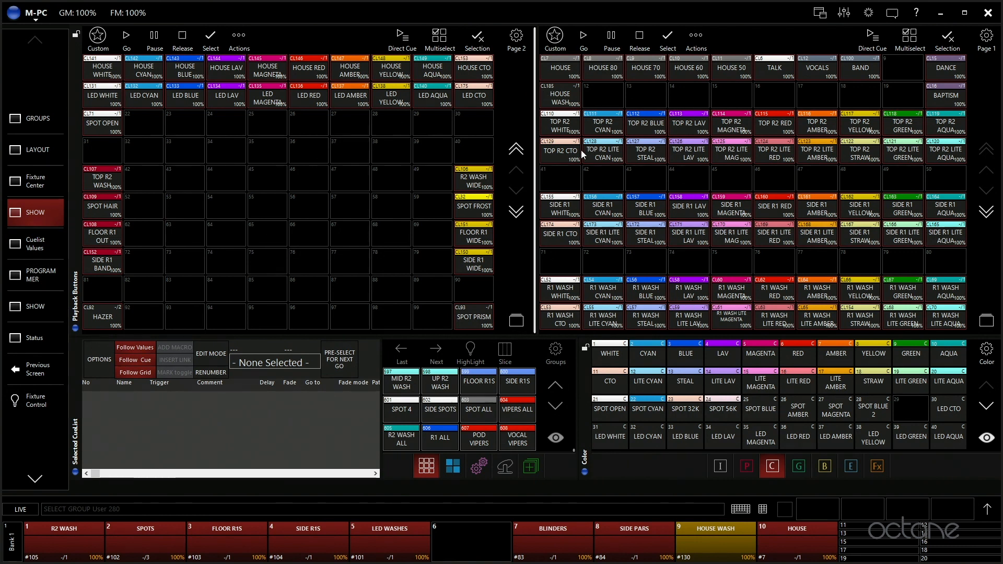
pyautogui.moveTo(545, 67)
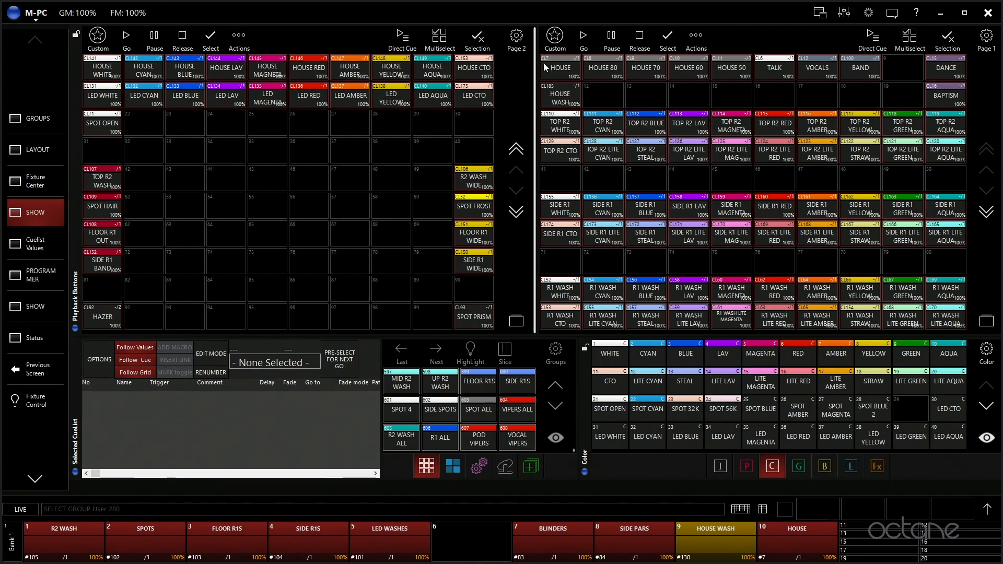
pyautogui.moveTo(654, 75)
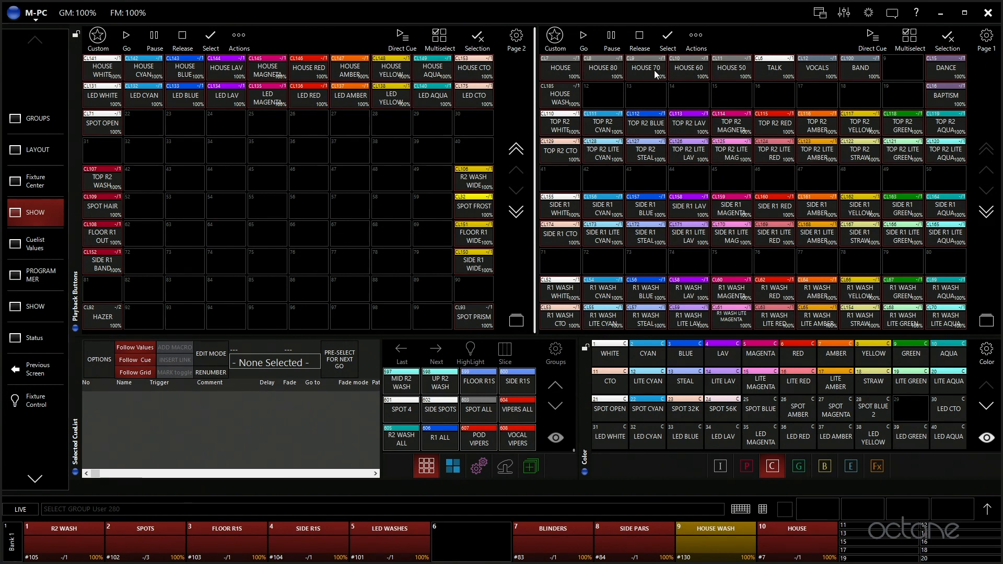
pyautogui.moveTo(579, 74)
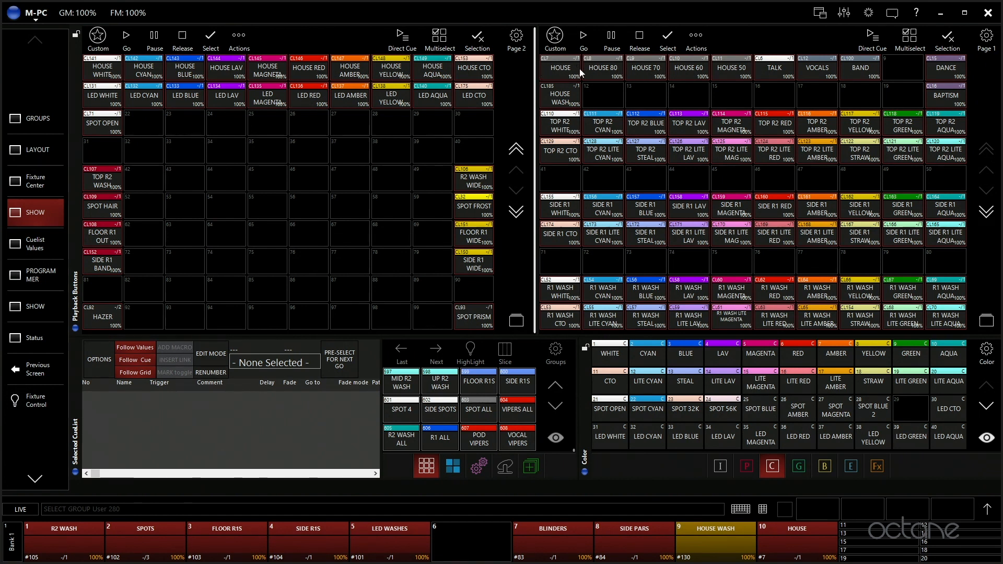
pyautogui.moveTo(604, 77)
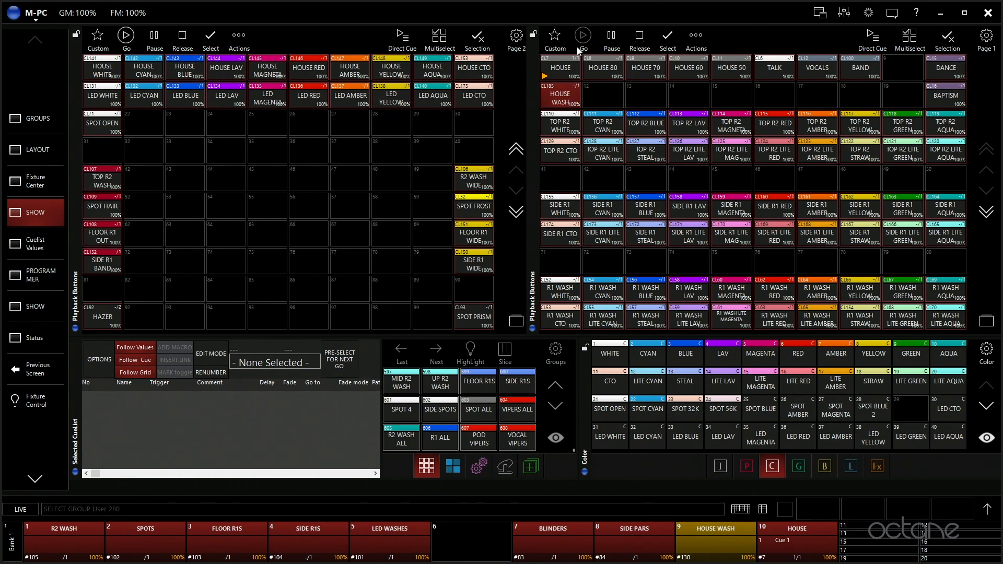
pyautogui.moveTo(132, 179)
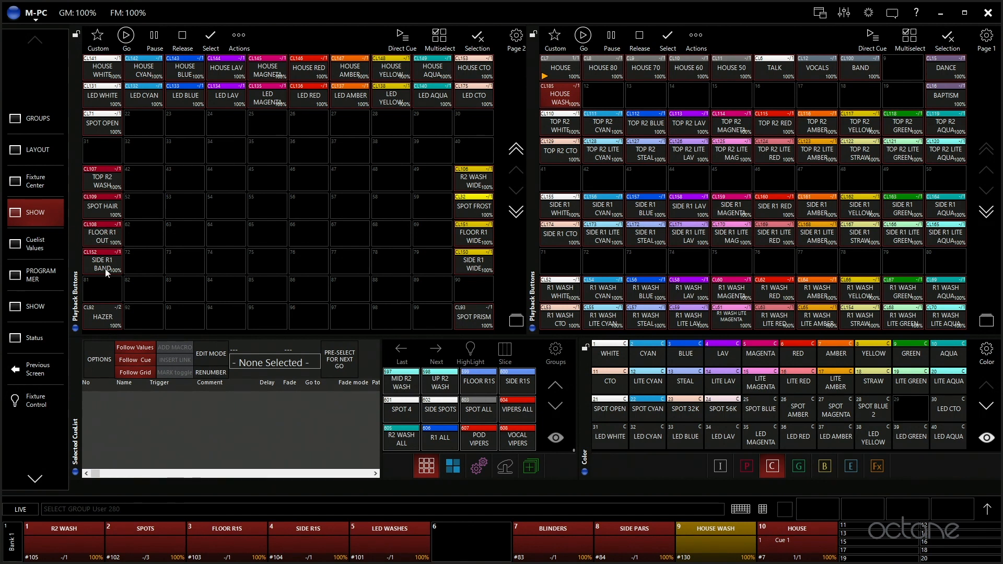
pyautogui.moveTo(107, 261)
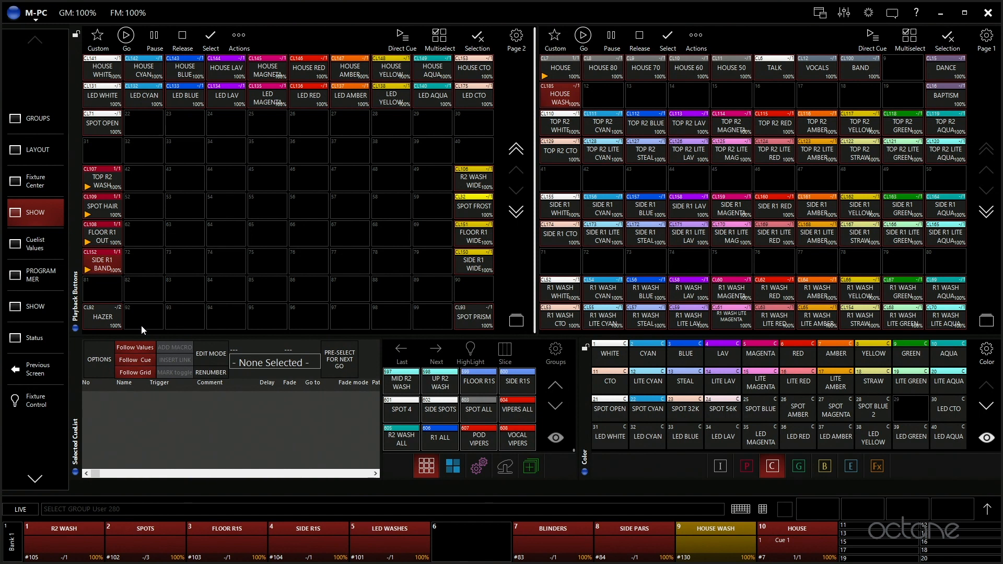
pyautogui.moveTo(485, 203)
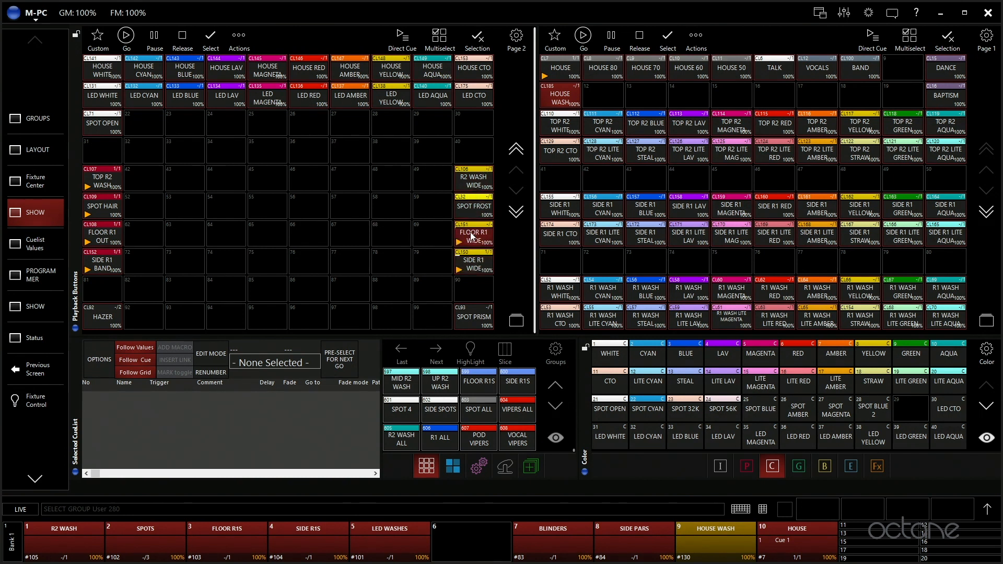
pyautogui.moveTo(435, 254)
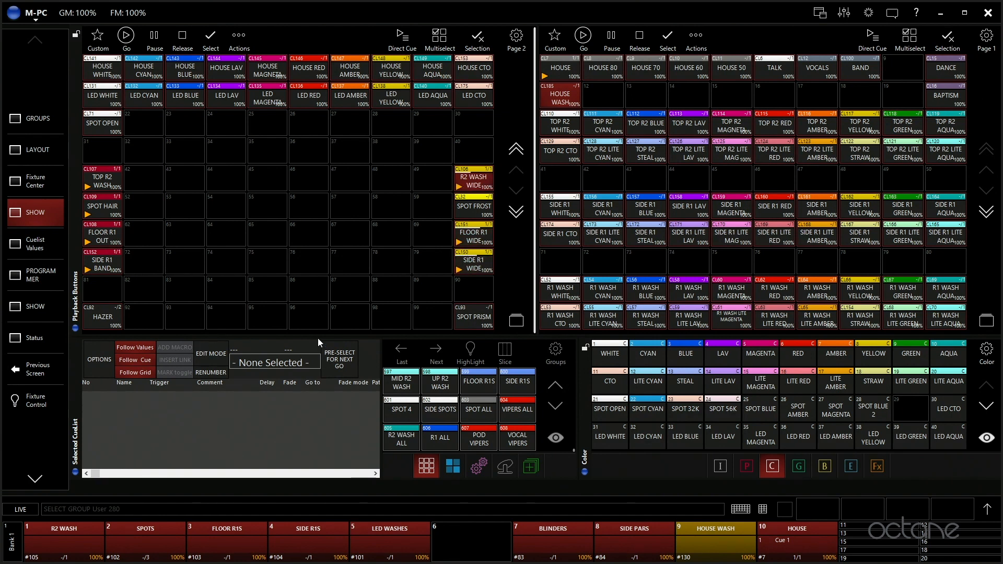
pyautogui.moveTo(514, 257)
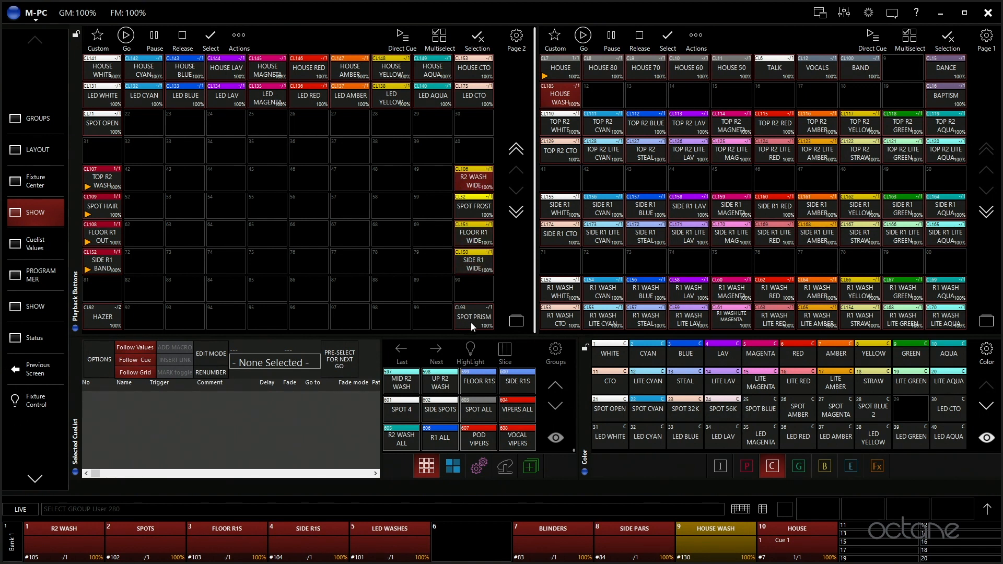
# Start the SPOT PRISM and HAZER playback cues on Page 2.
pyautogui.click(473, 316)
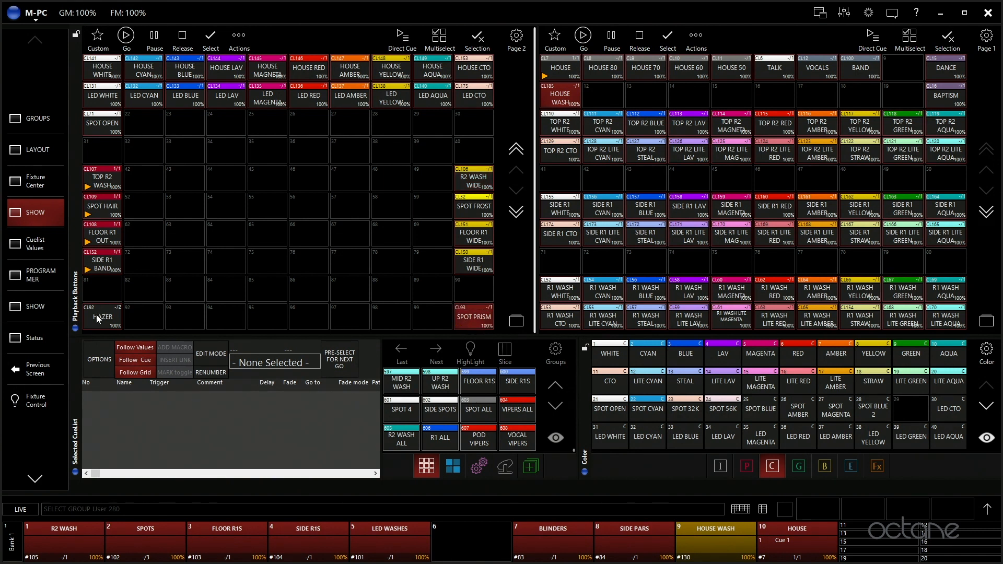
pyautogui.click(103, 317)
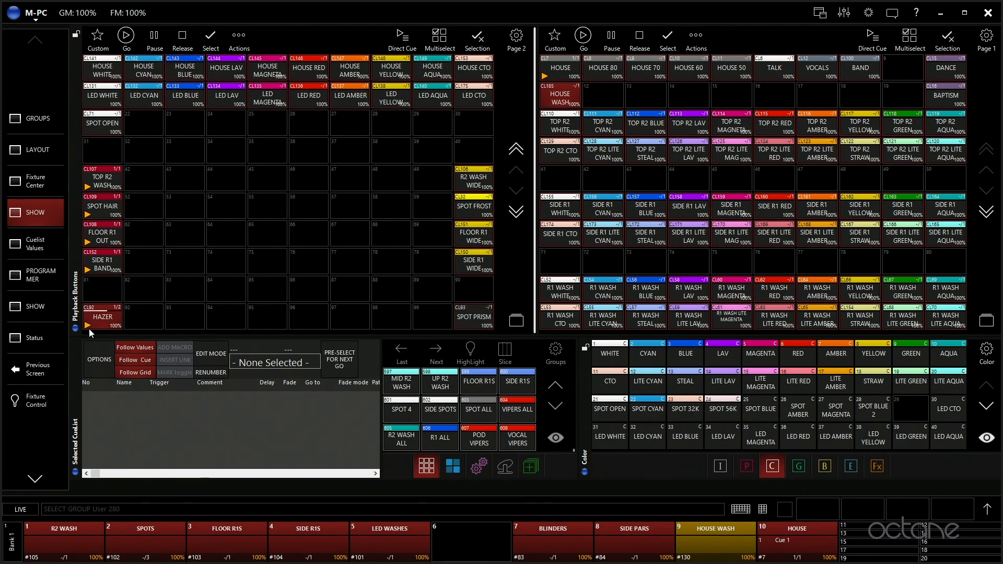